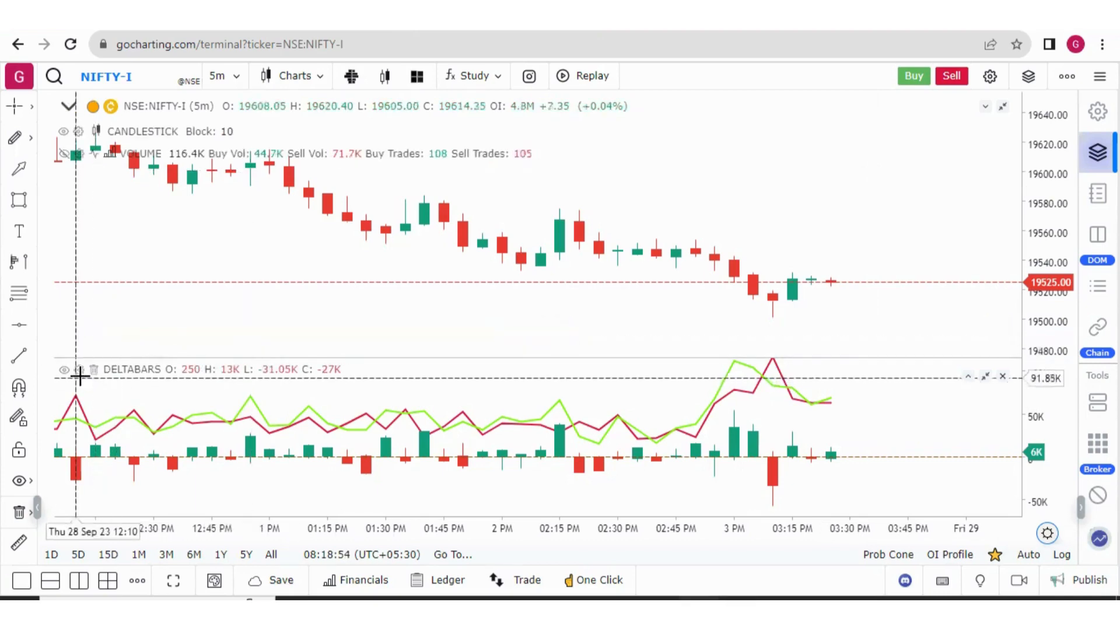
Inspect the Delta Bars study settings, viewing the buy volume line style choices
click(78, 369)
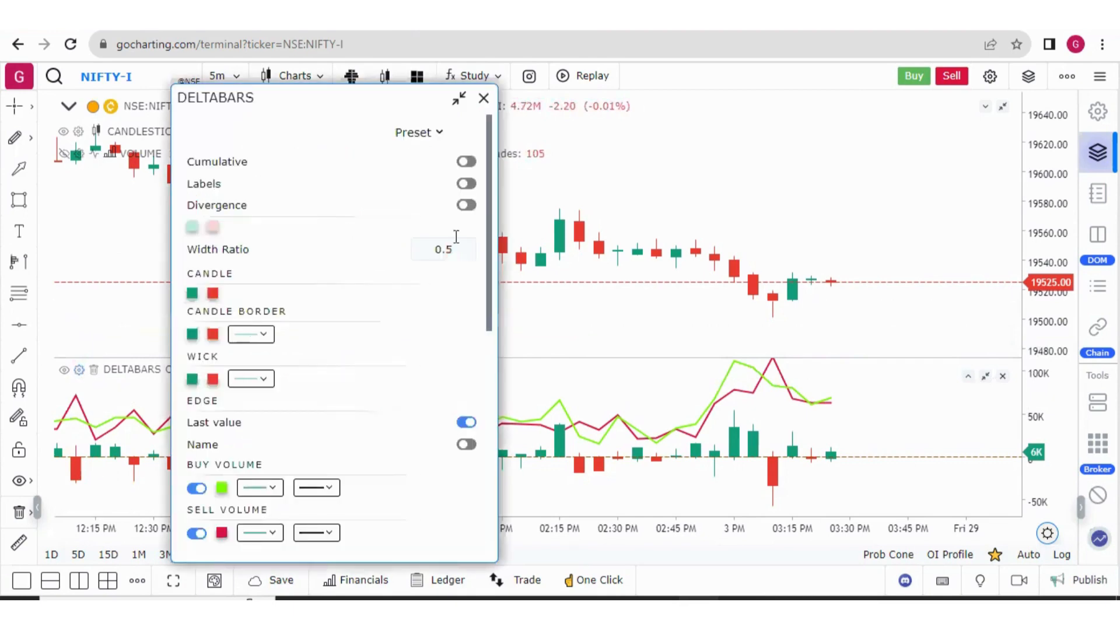
scroll(down, 3)
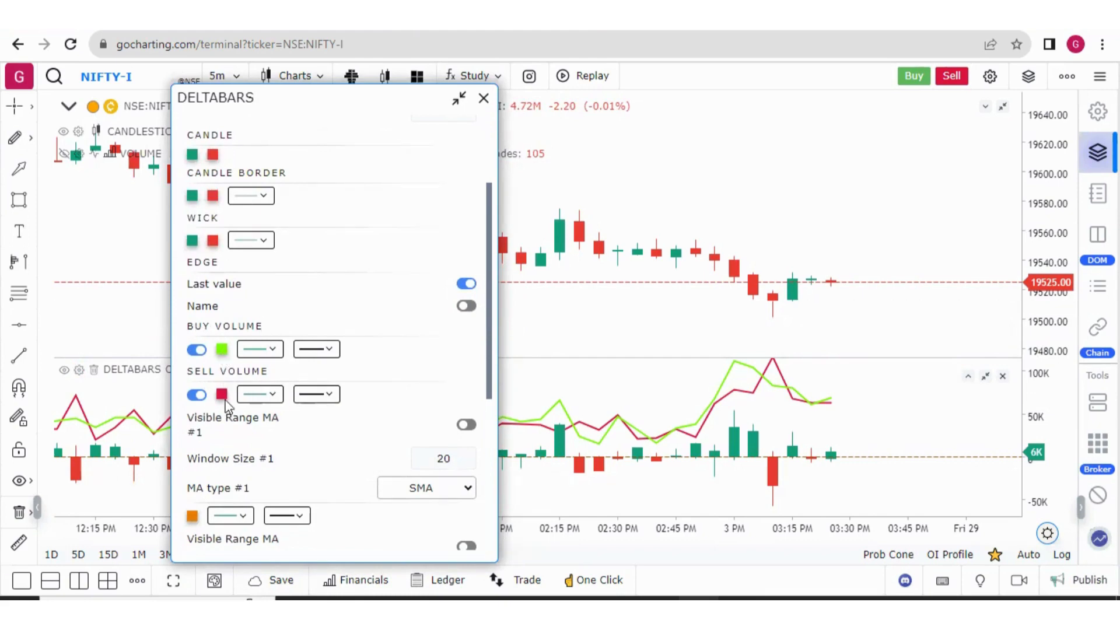
click(259, 349)
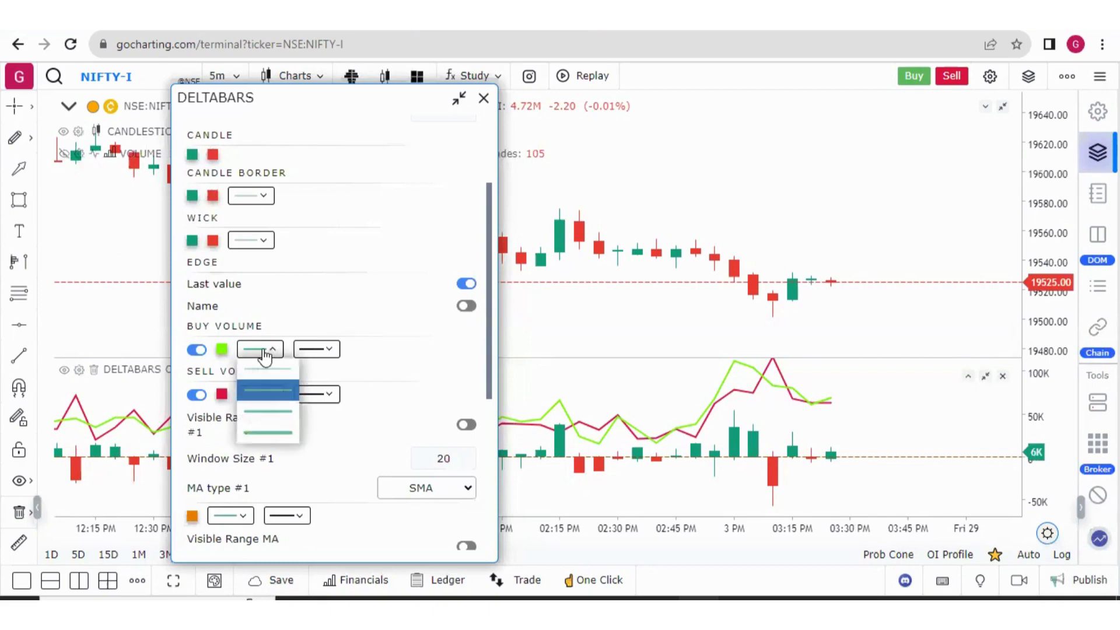
click(484, 98)
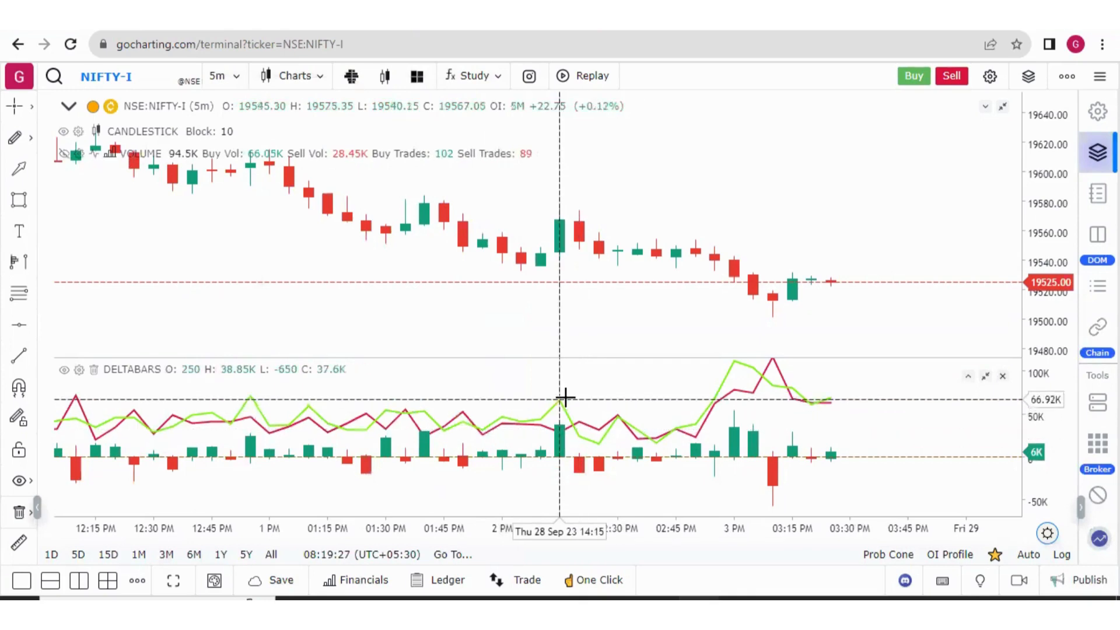
mouse_move(564, 432)
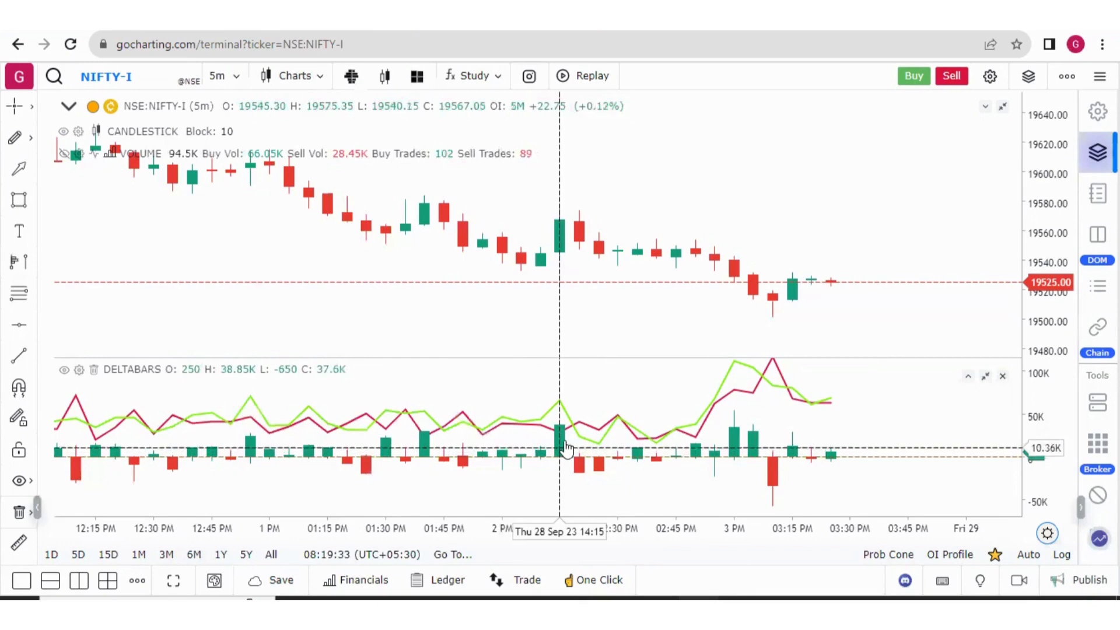
mouse_move(564, 436)
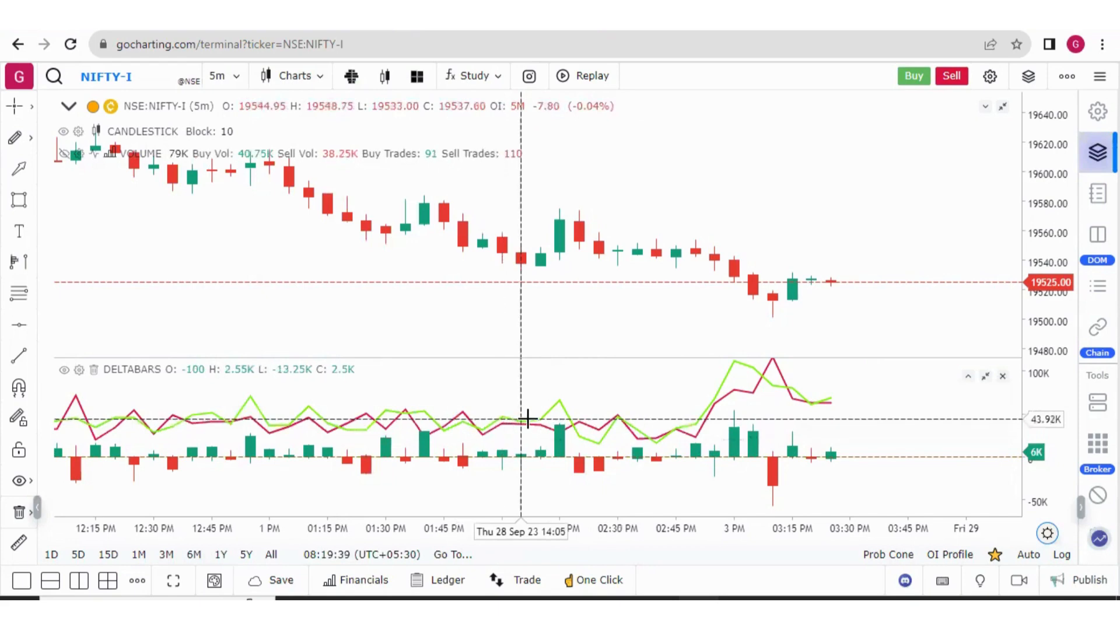
mouse_move(537, 421)
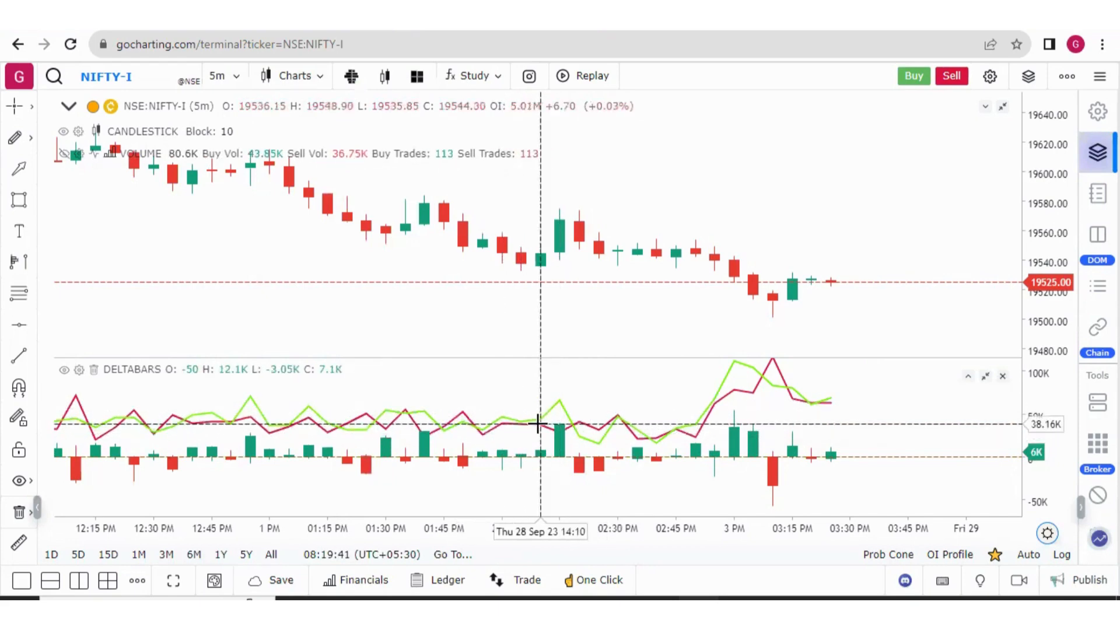
mouse_move(560, 457)
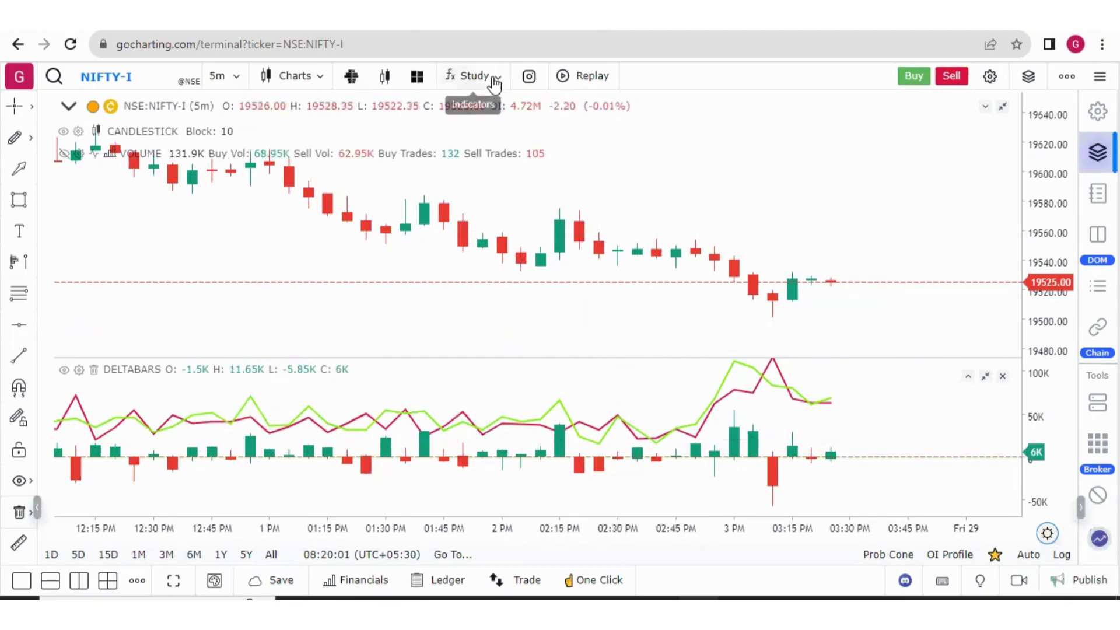
Add the Orderflow Market Profile study and switch the chart to 30-minute candles
click(471, 75)
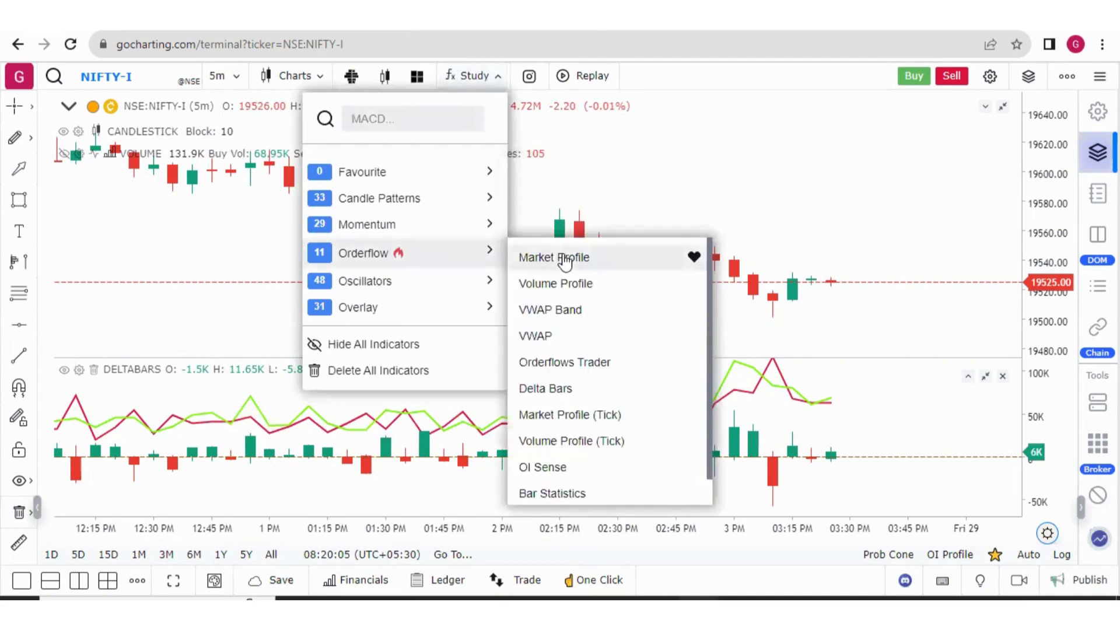
click(218, 76)
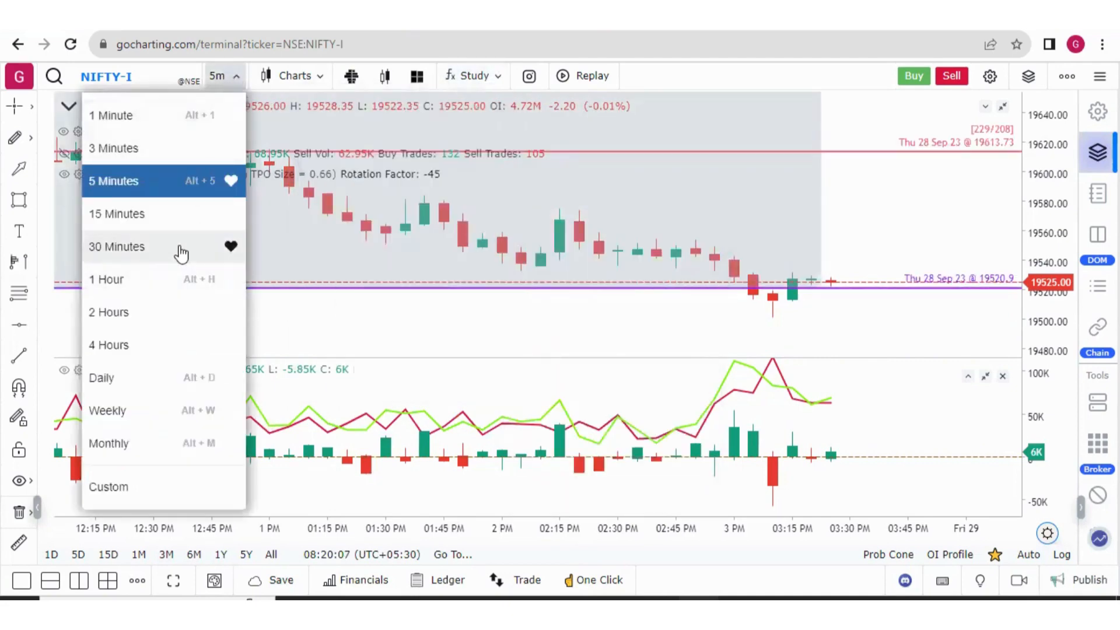
click(117, 246)
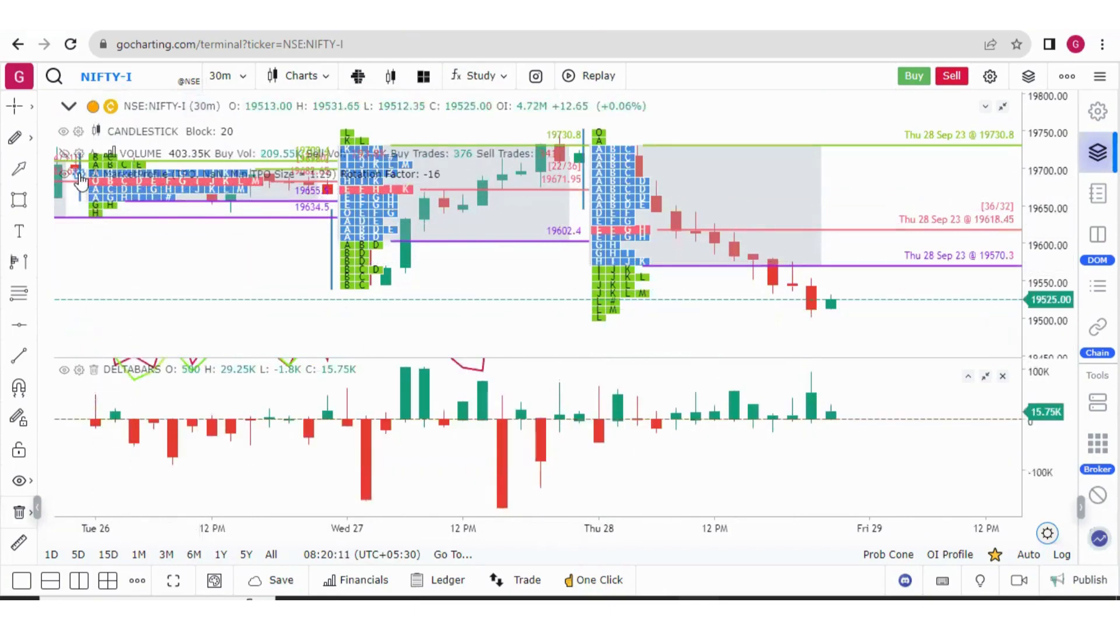
Cycle Market Profile Box Theme through UniGradientColor, DuoColor, UniColor, UpDown, Gradient, then Default
click(78, 173)
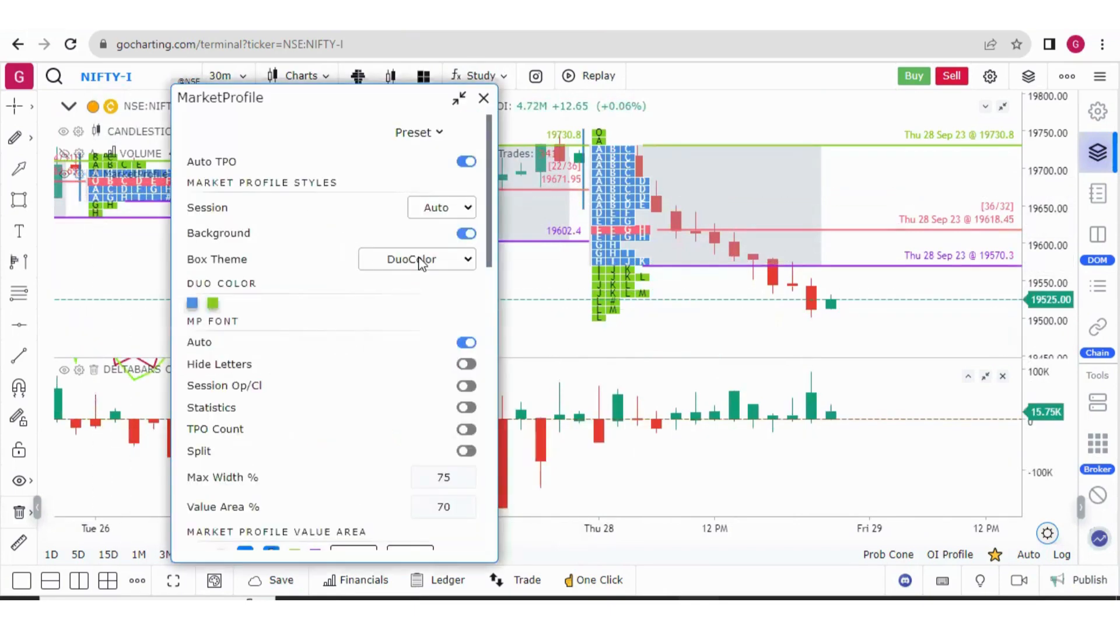
click(416, 259)
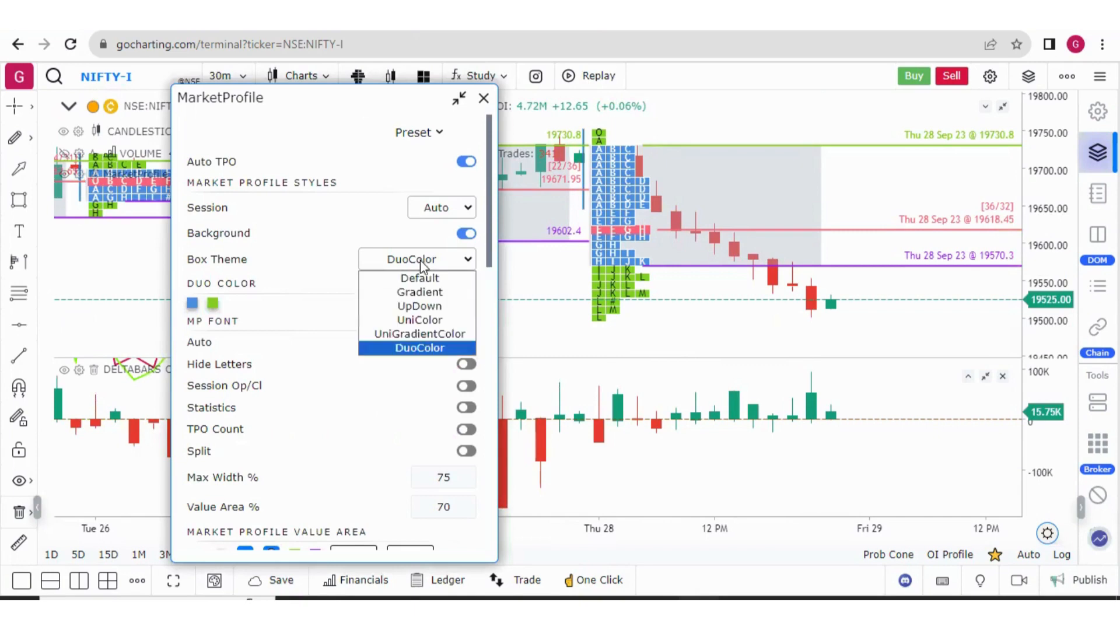
mouse_move(420, 292)
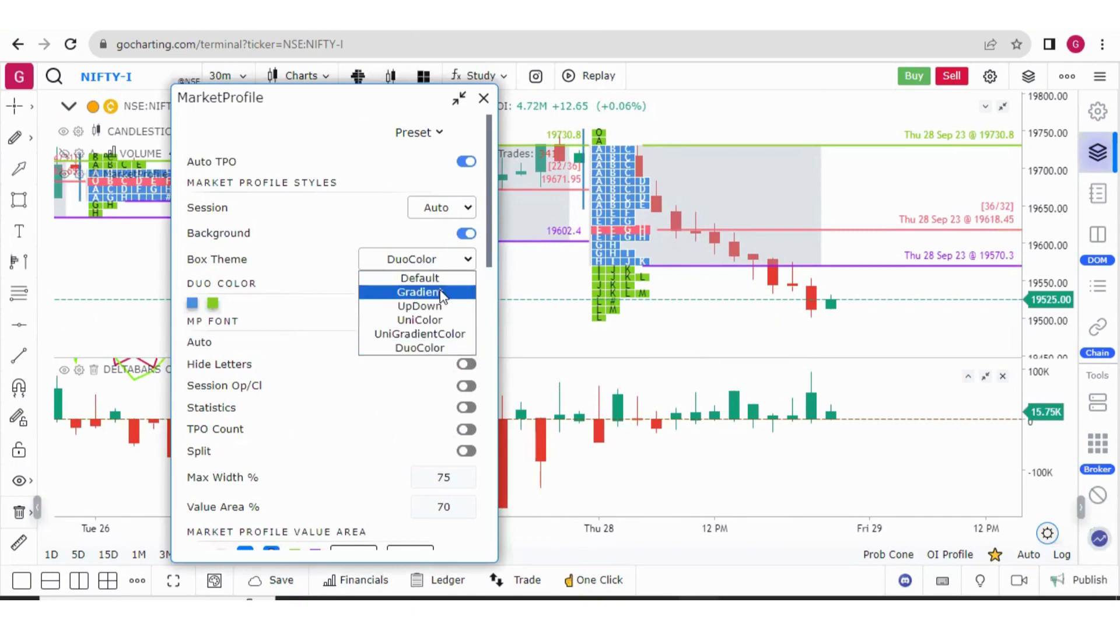
mouse_move(420, 333)
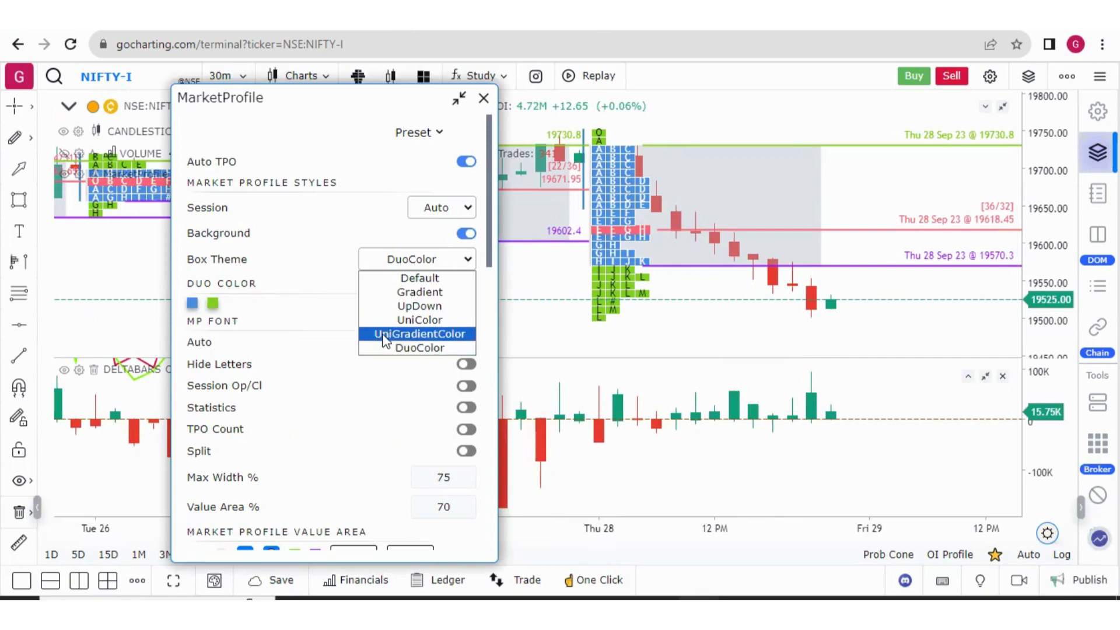
click(418, 334)
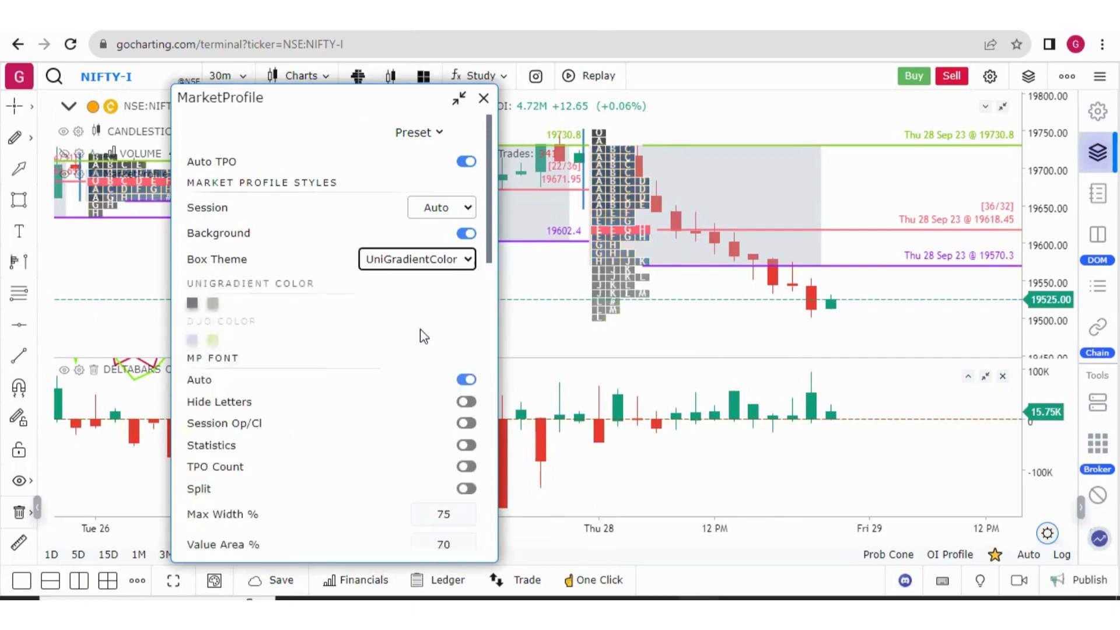
click(416, 259)
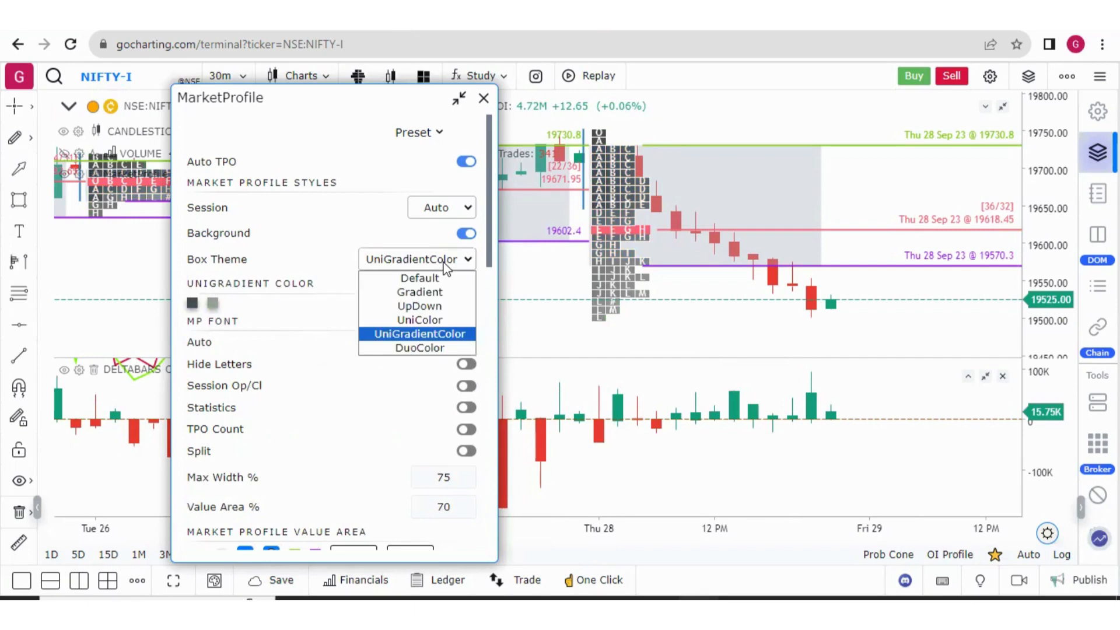
click(419, 347)
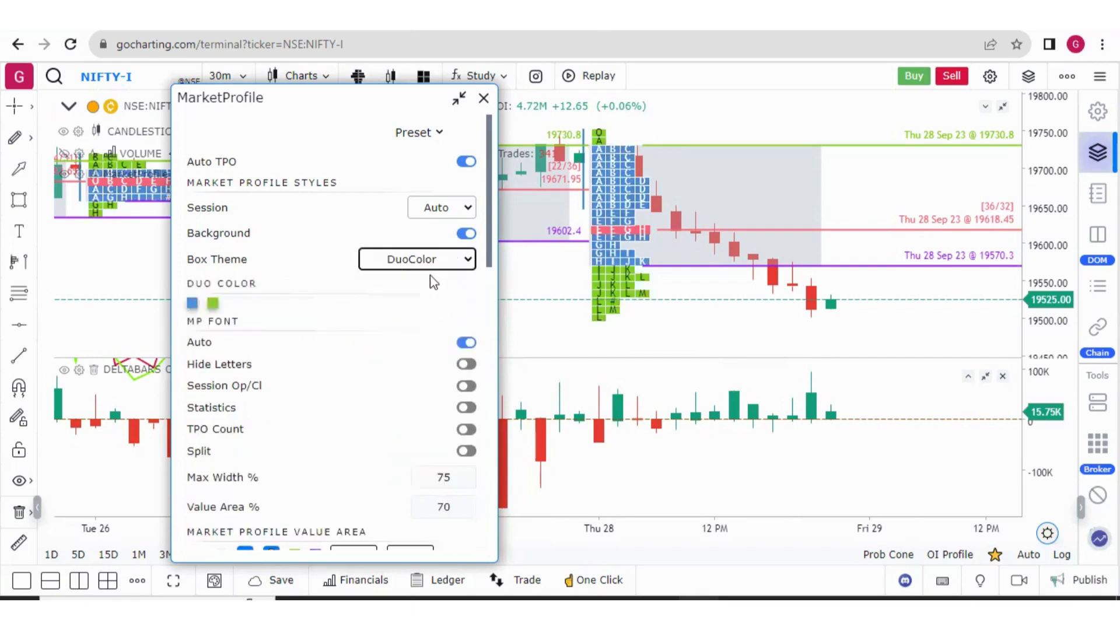
click(417, 259)
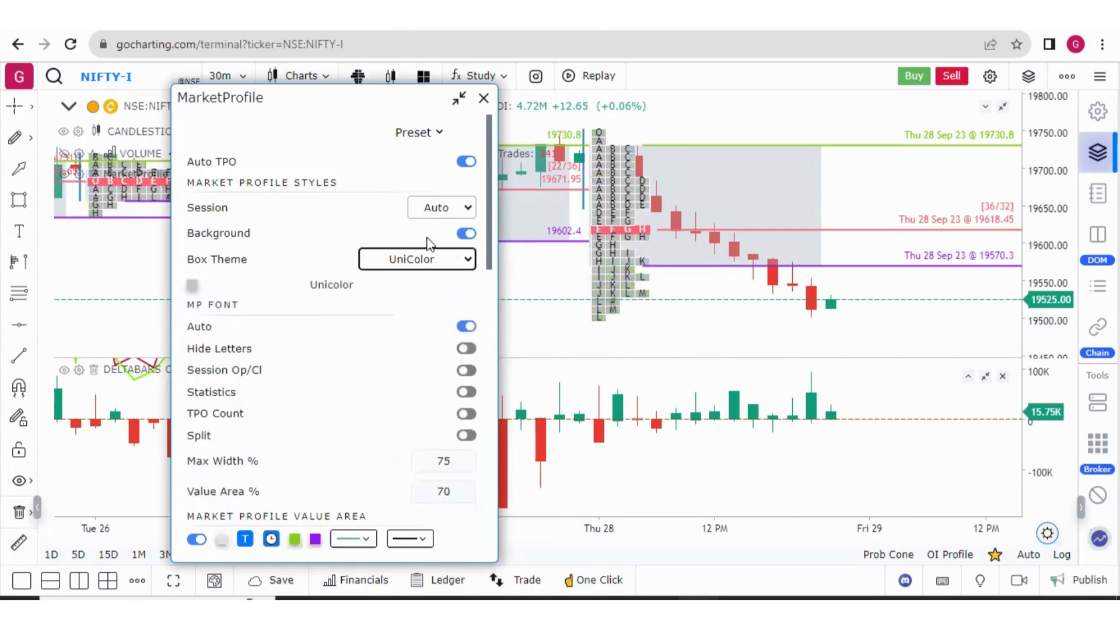
click(416, 258)
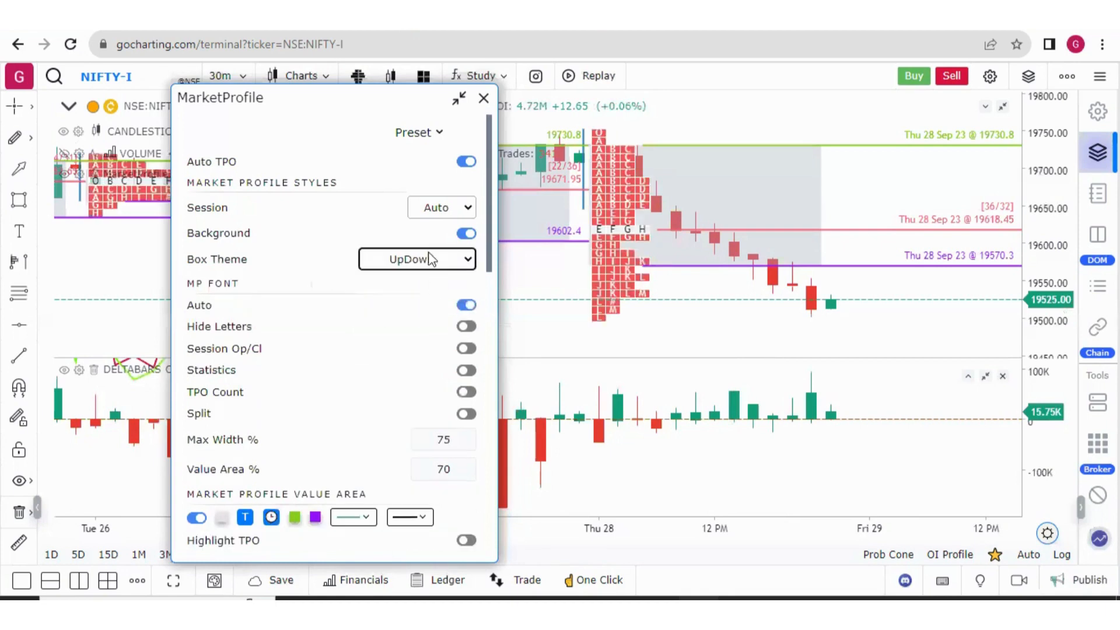
click(417, 259)
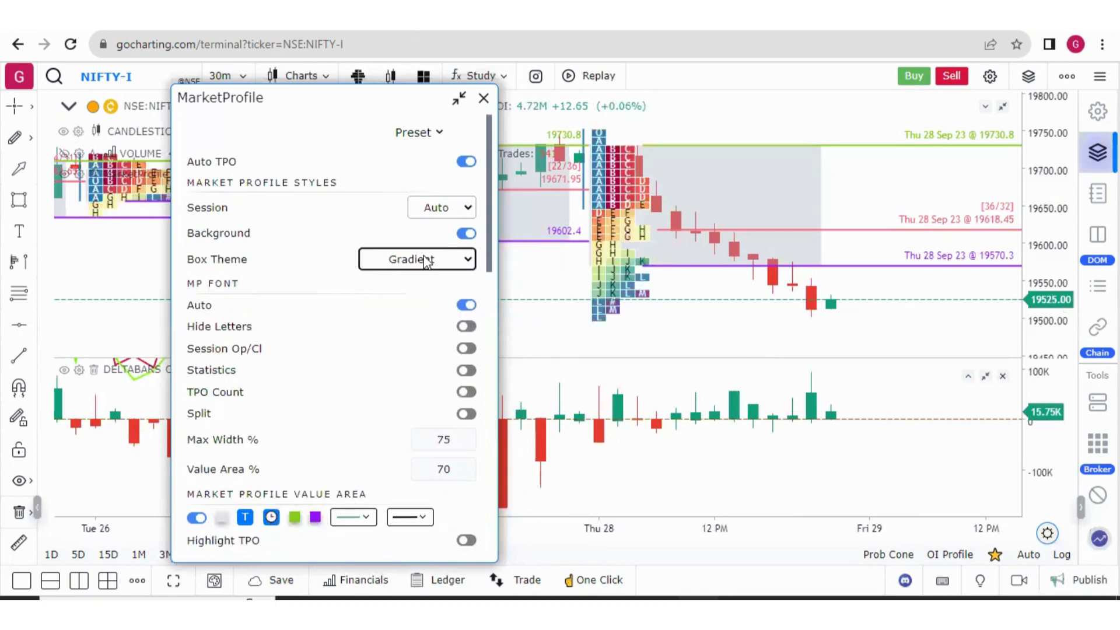
click(416, 258)
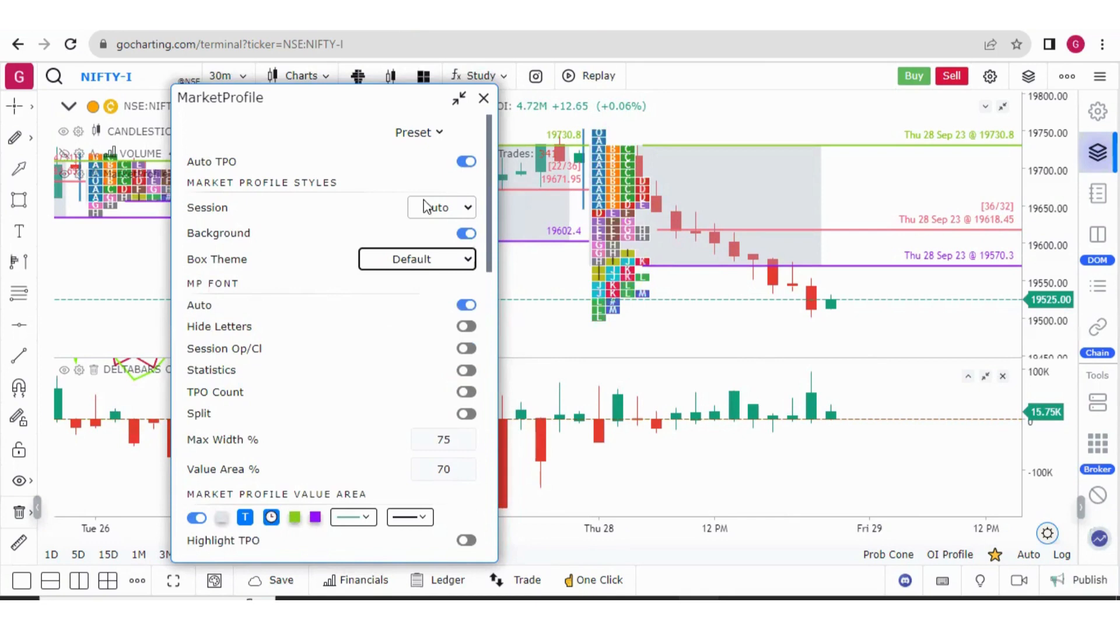
click(483, 98)
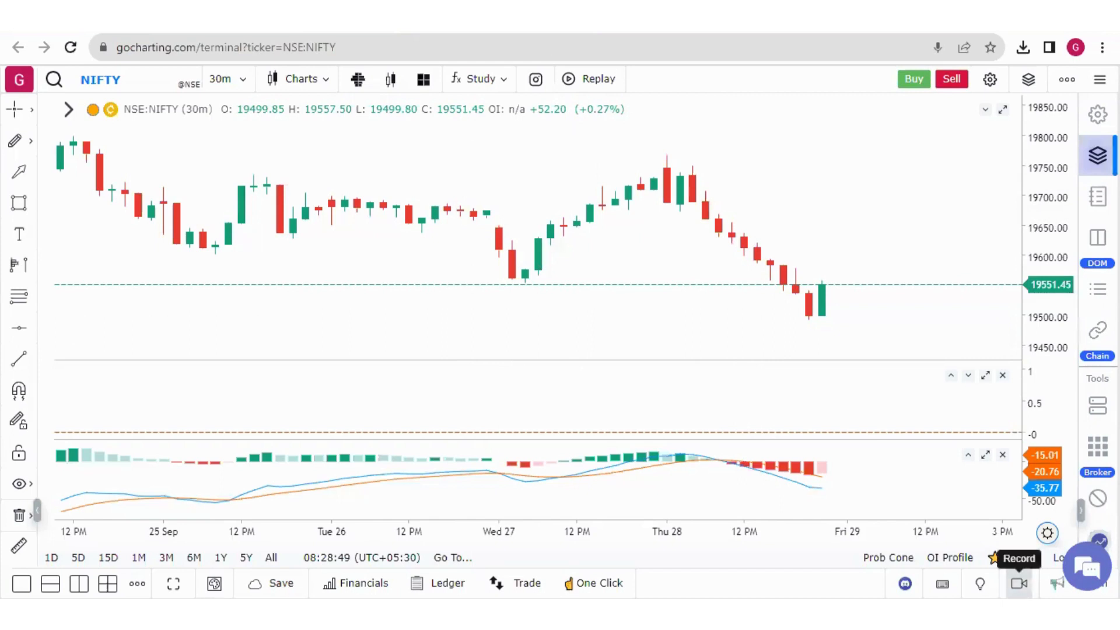
Start a screen recording that shares the Entire screen through Chrome's share dialog
click(1017, 582)
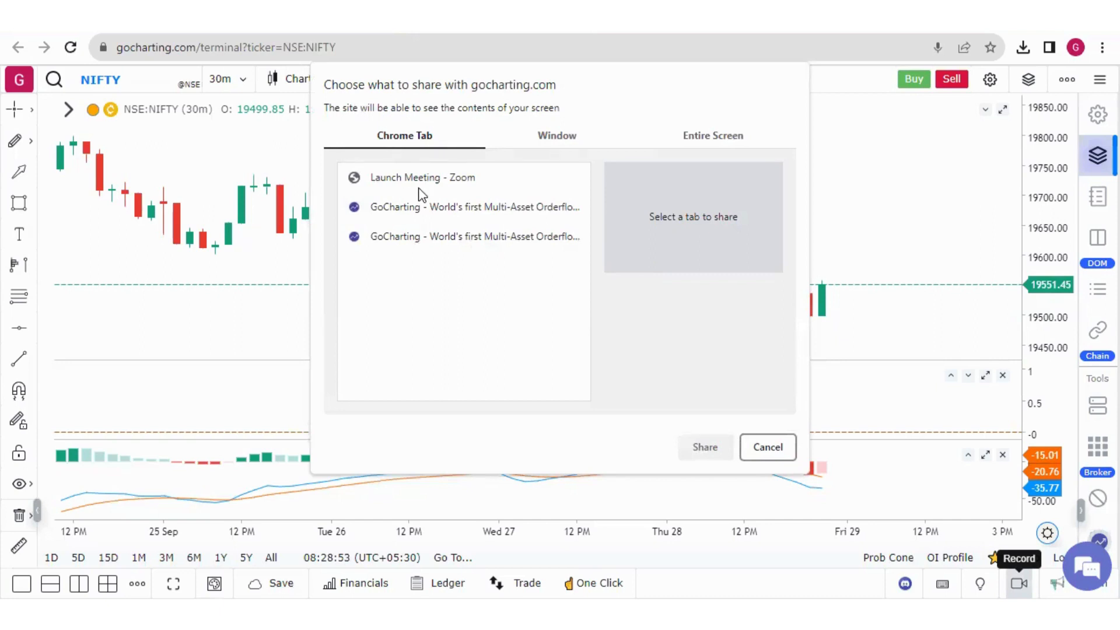
click(557, 135)
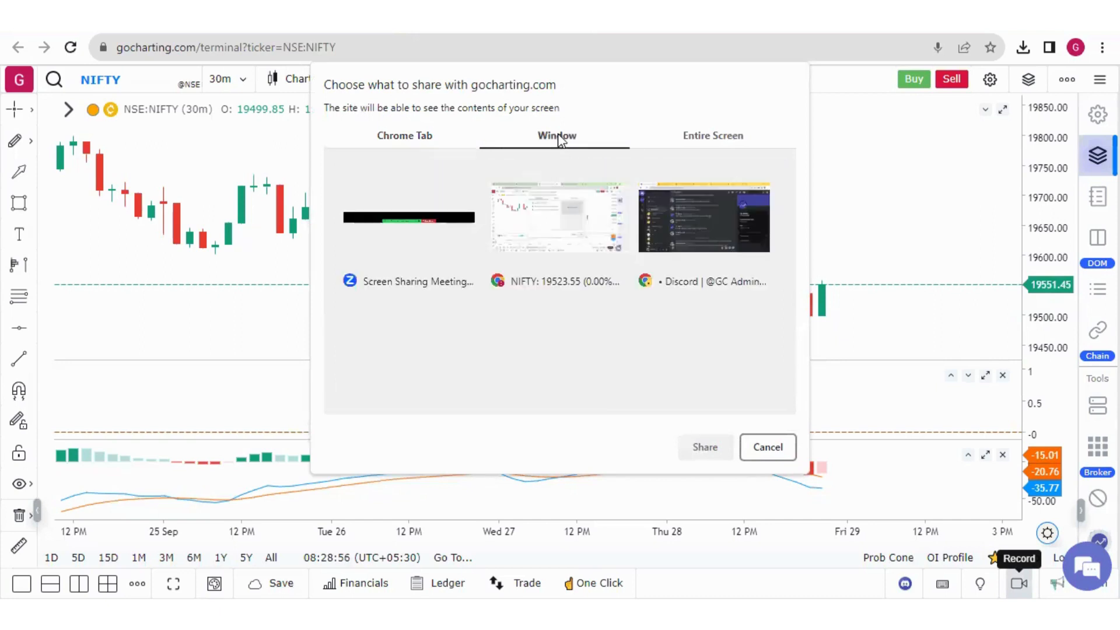
click(712, 134)
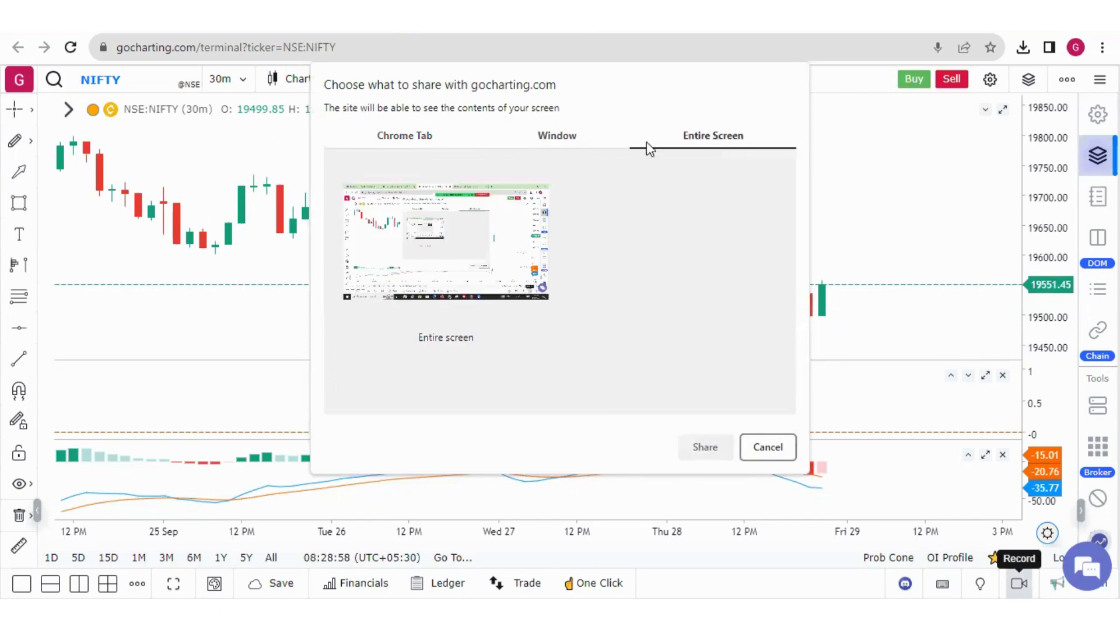
click(445, 243)
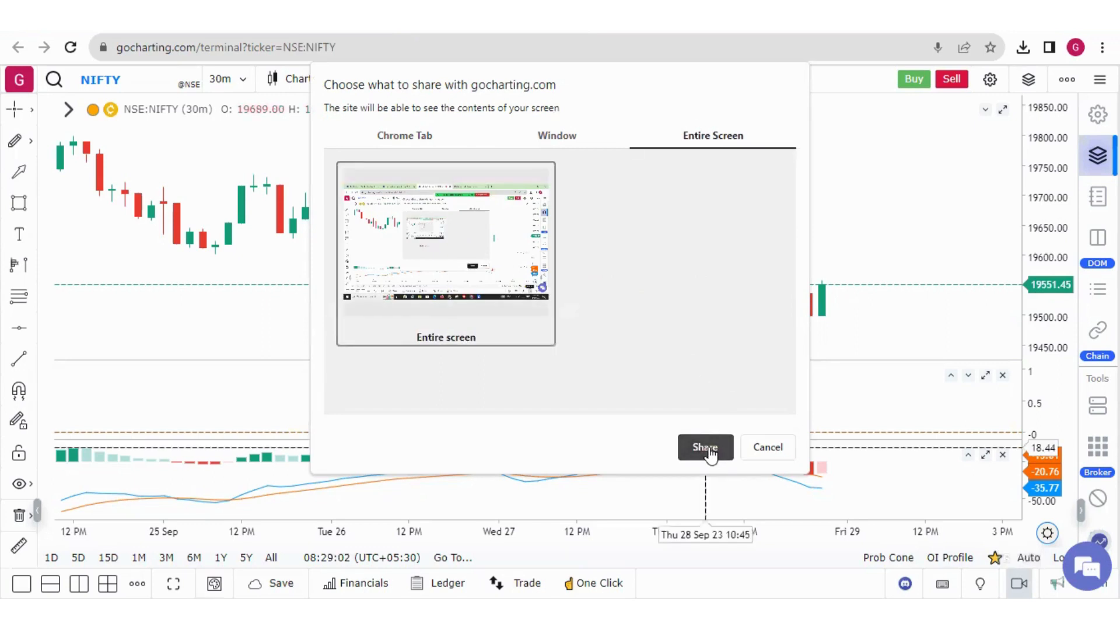
click(704, 447)
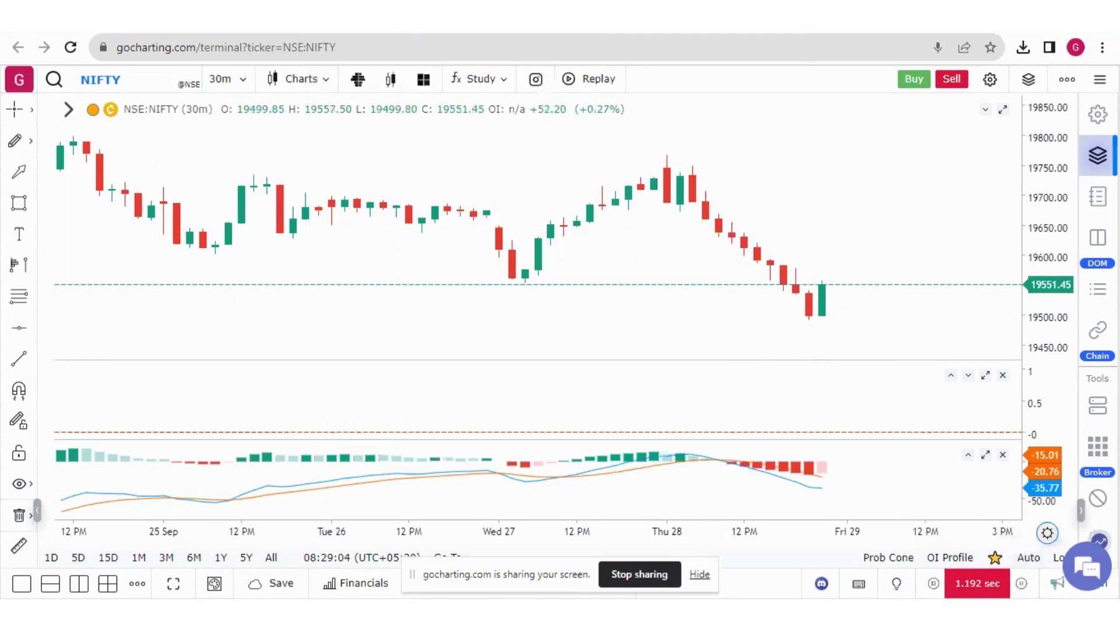
mouse_move(602, 330)
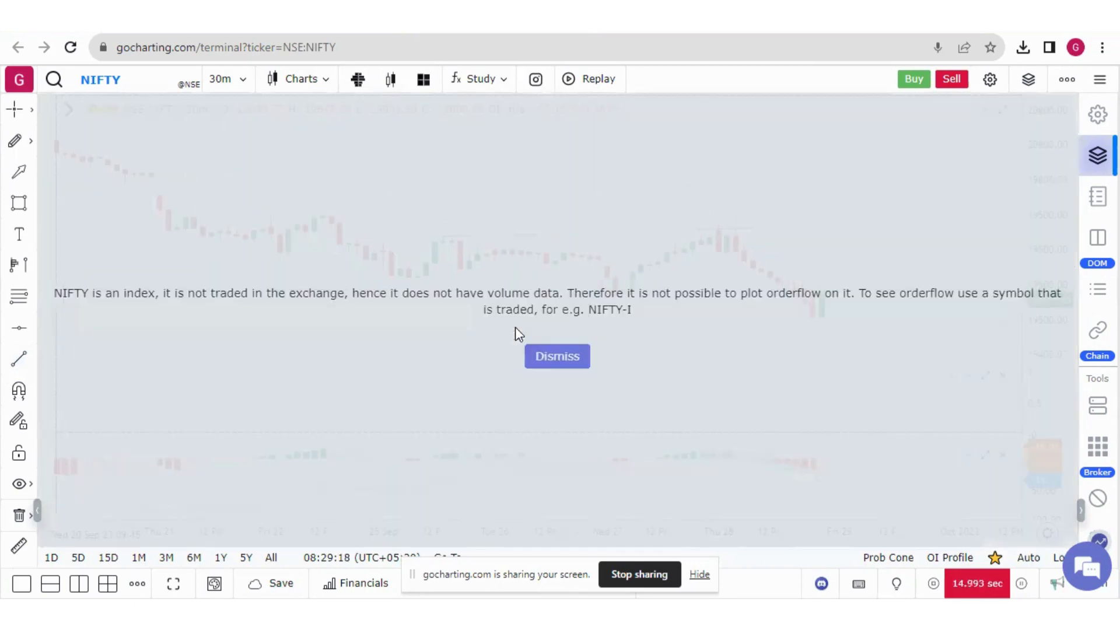
Dismiss the notice that NIFTY has no orderflow data
click(556, 355)
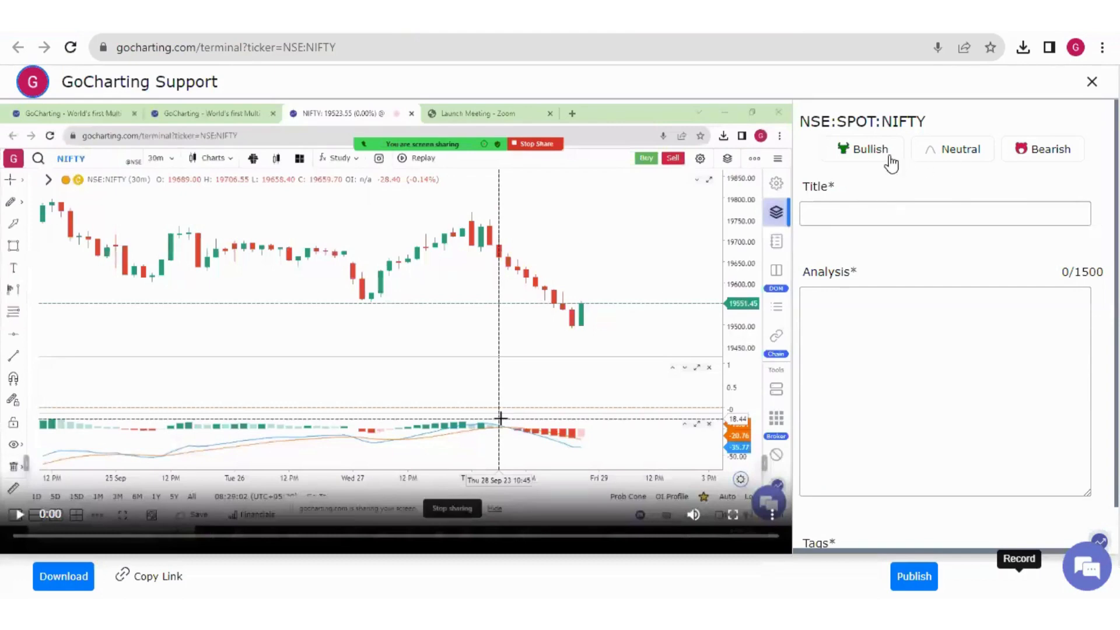
mouse_move(870, 148)
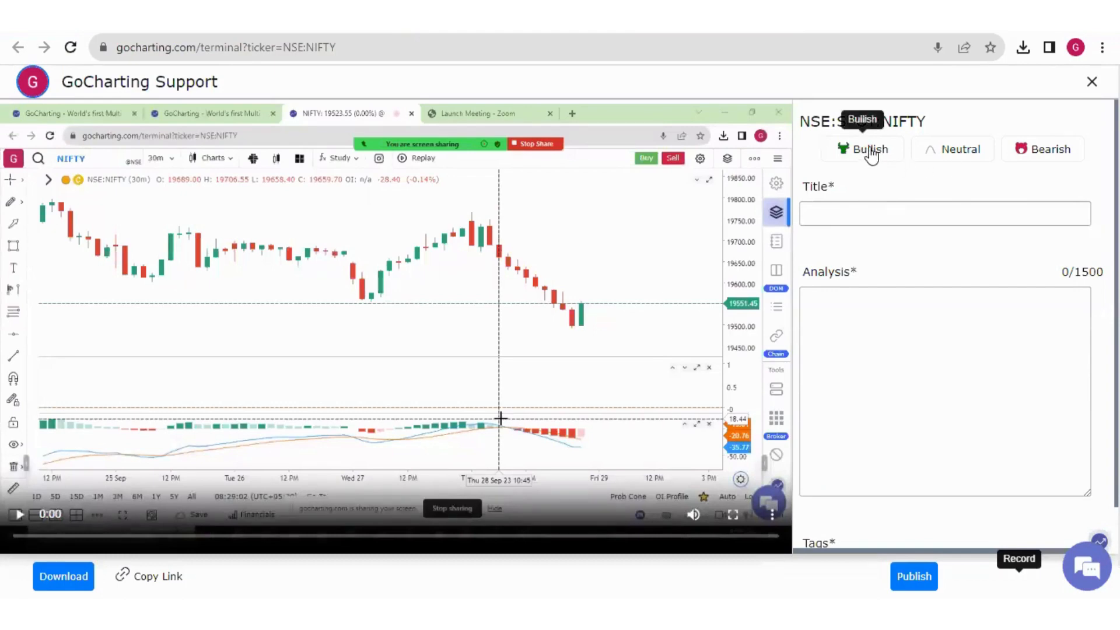
Mark the analysis Bullish and title it 'Nifty Analysis'
click(862, 149)
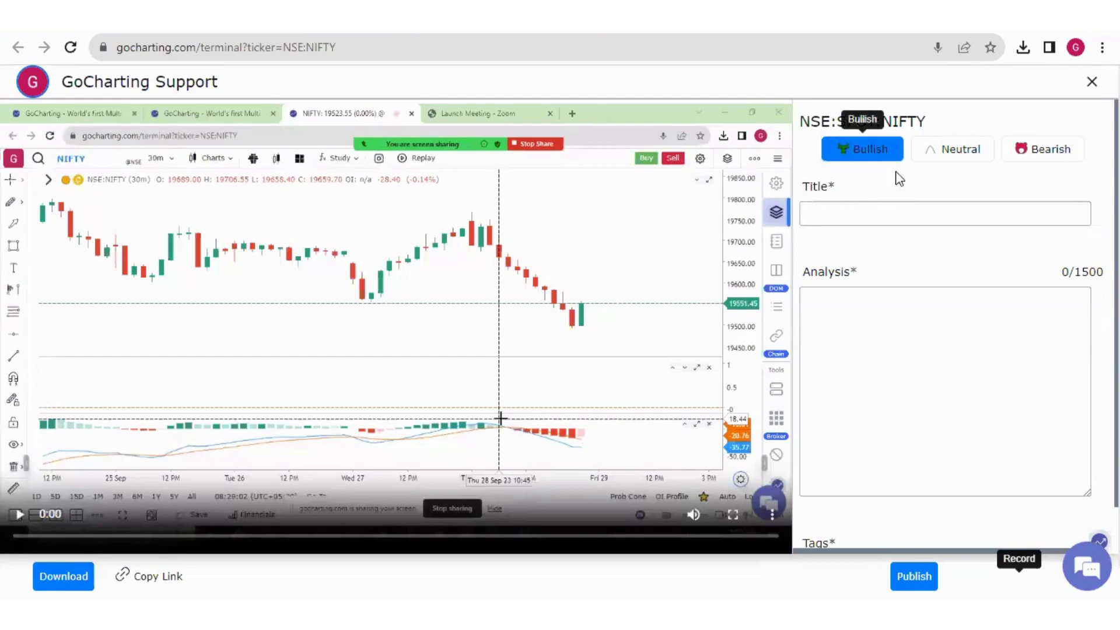
click(944, 213)
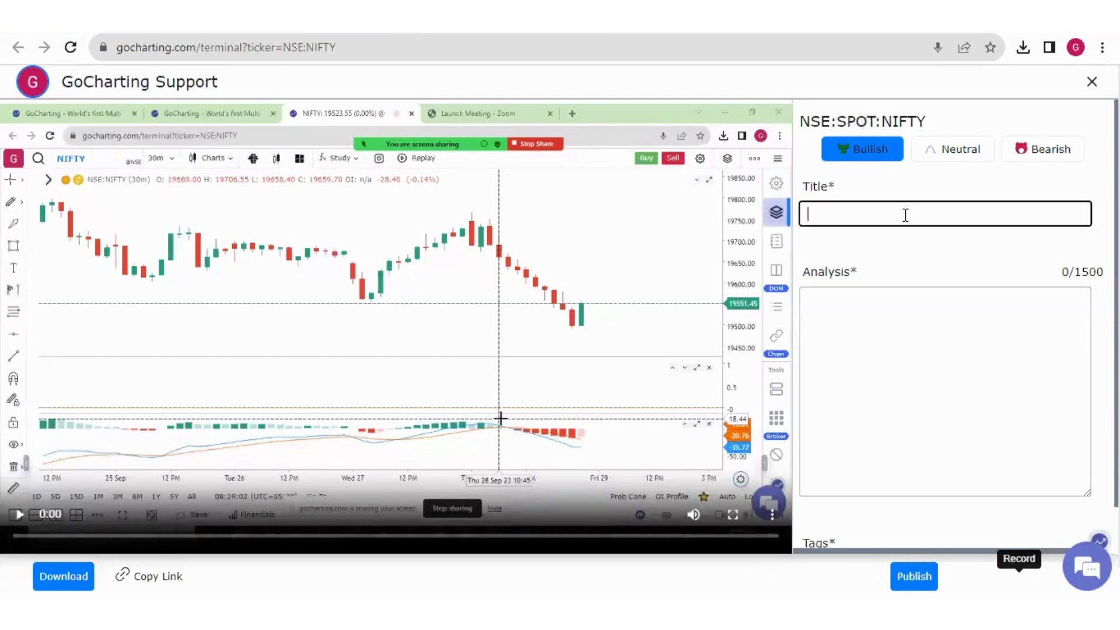
text(Nifty Analysis)
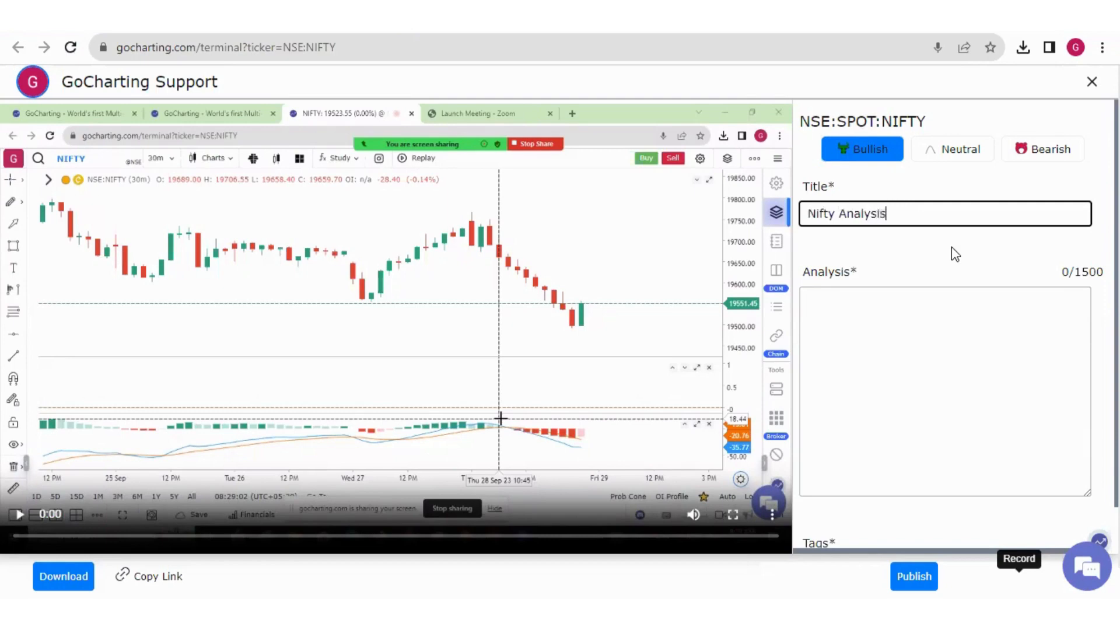
Write the analysis description 'I am bullish on nifty today'
click(928, 321)
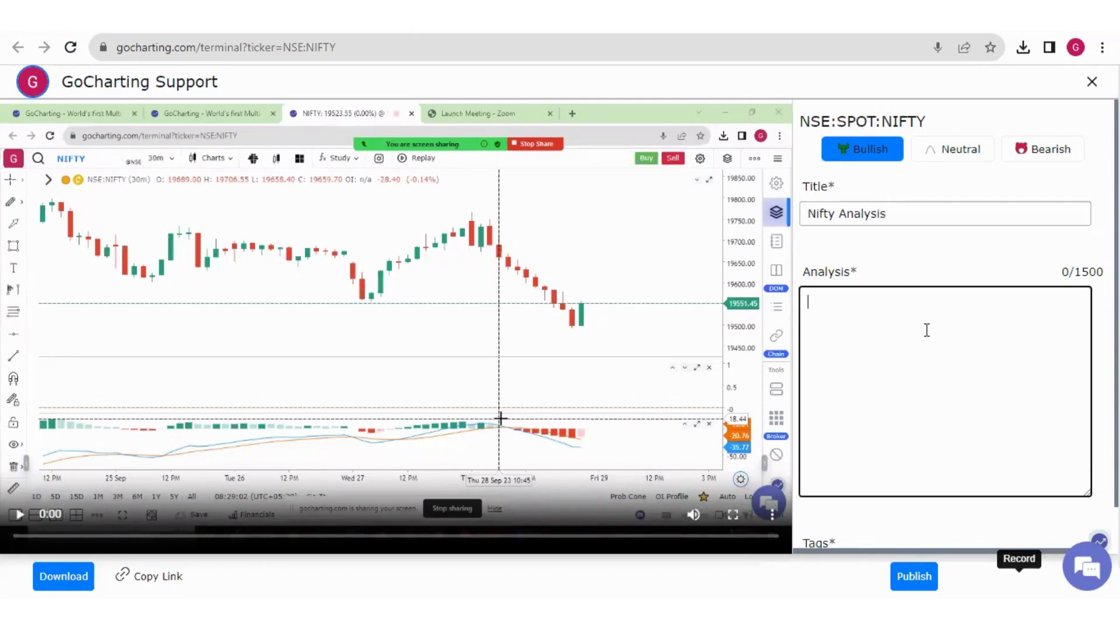
text(I am)
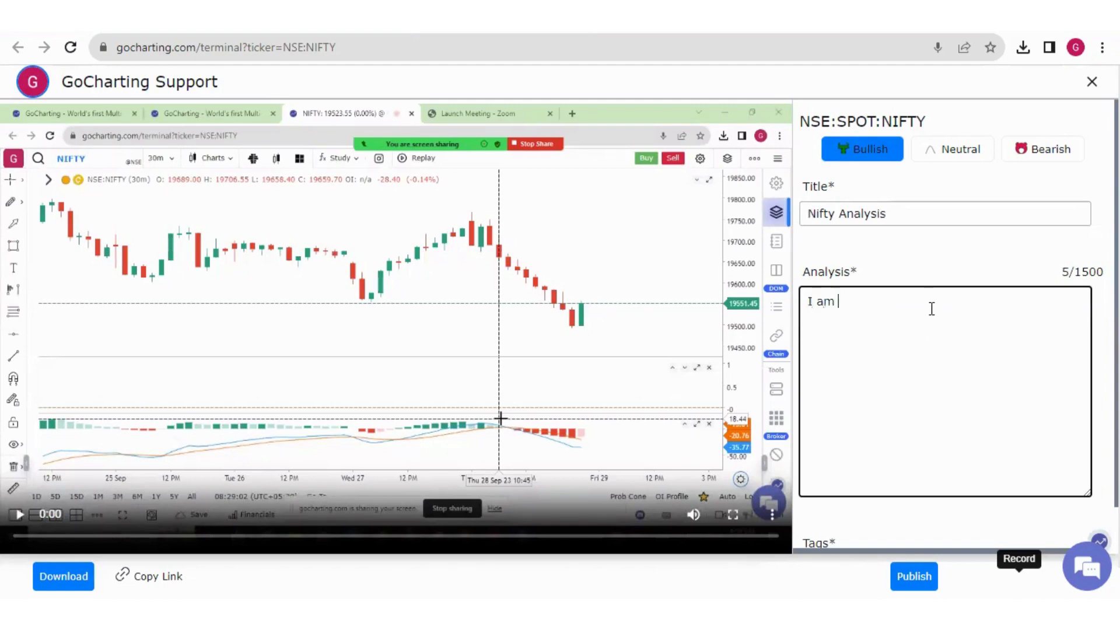
text(bullish on)
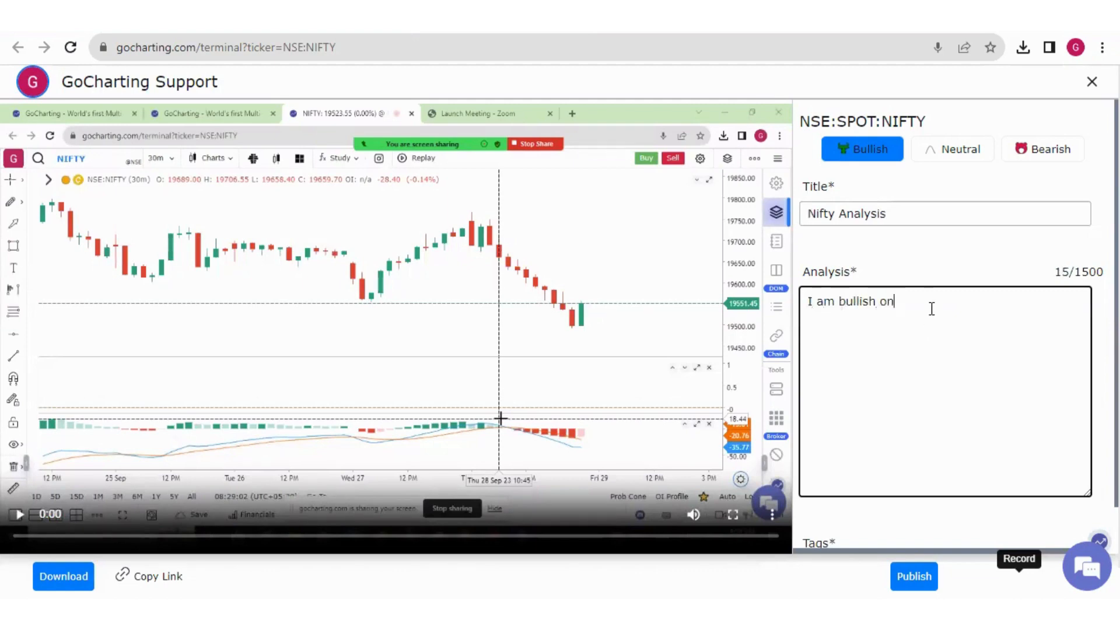
text(nifty today)
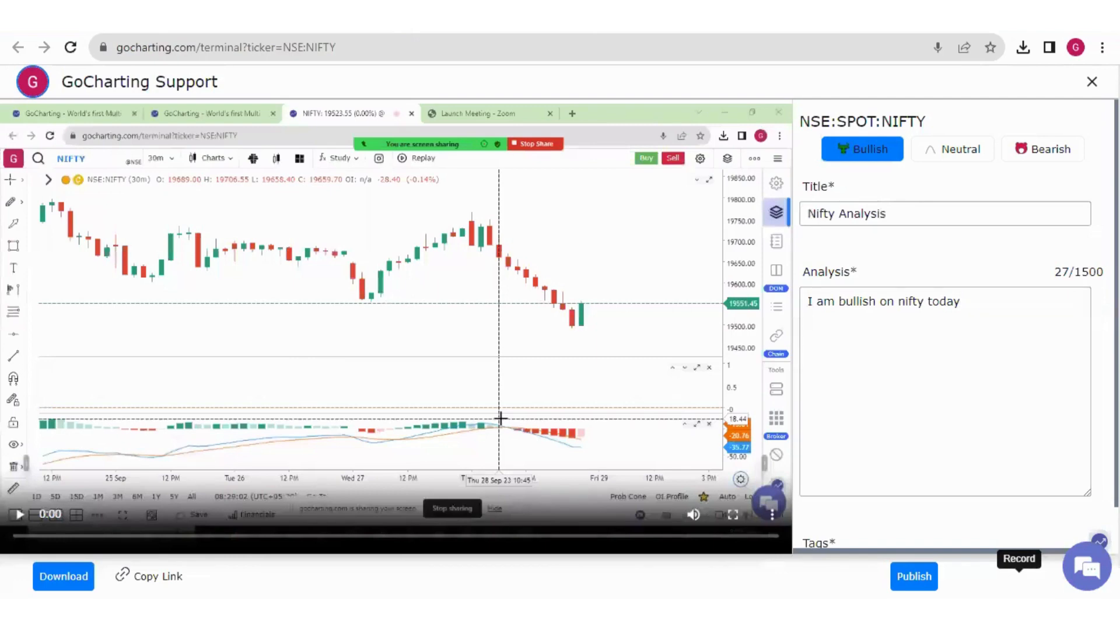
Publish the Nifty Analysis and cancel the Share analysis with the World popup
click(914, 576)
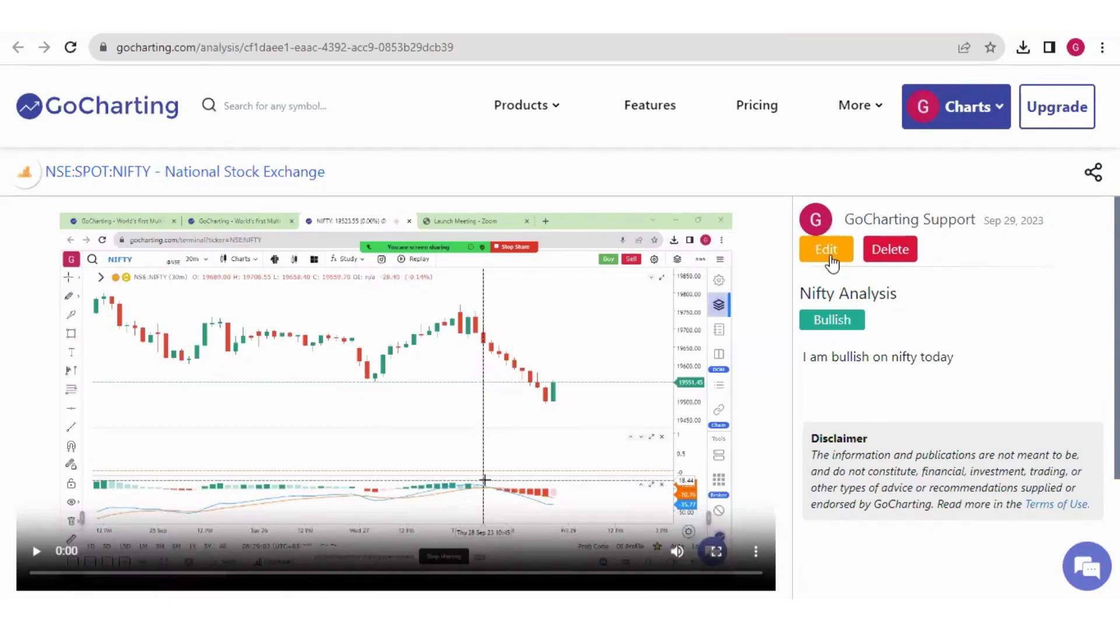
mouse_move(905, 268)
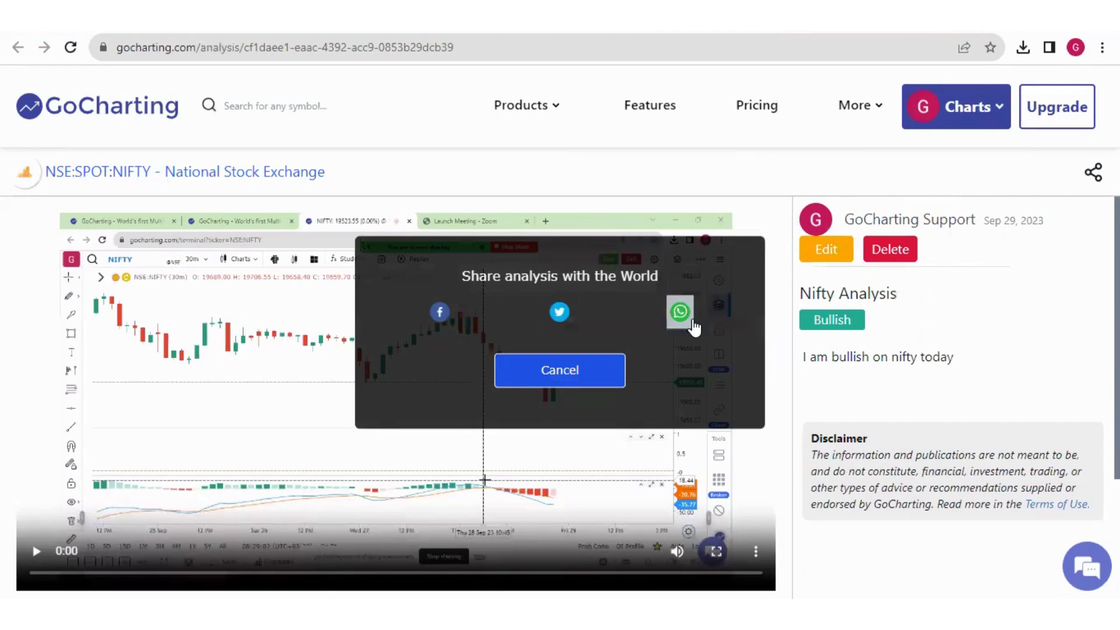
click(560, 369)
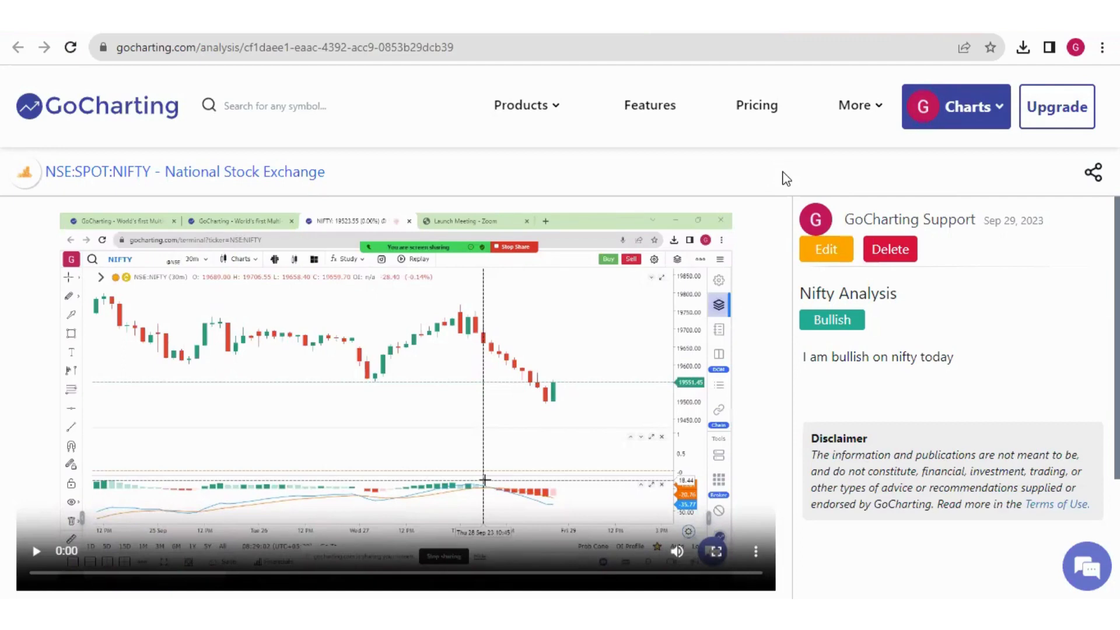
click(923, 106)
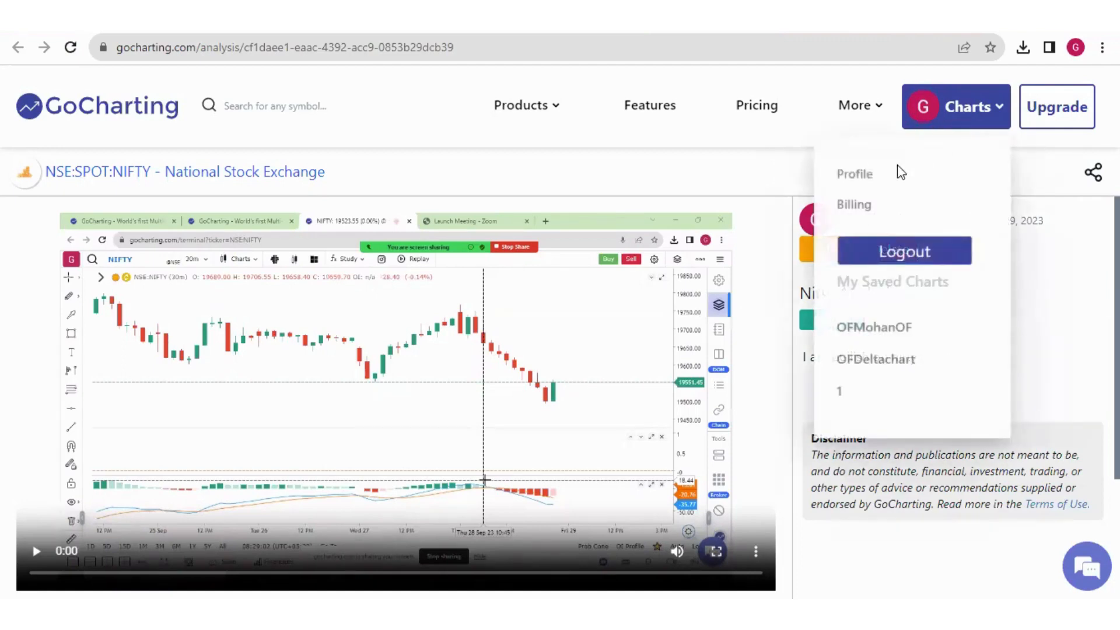
click(854, 173)
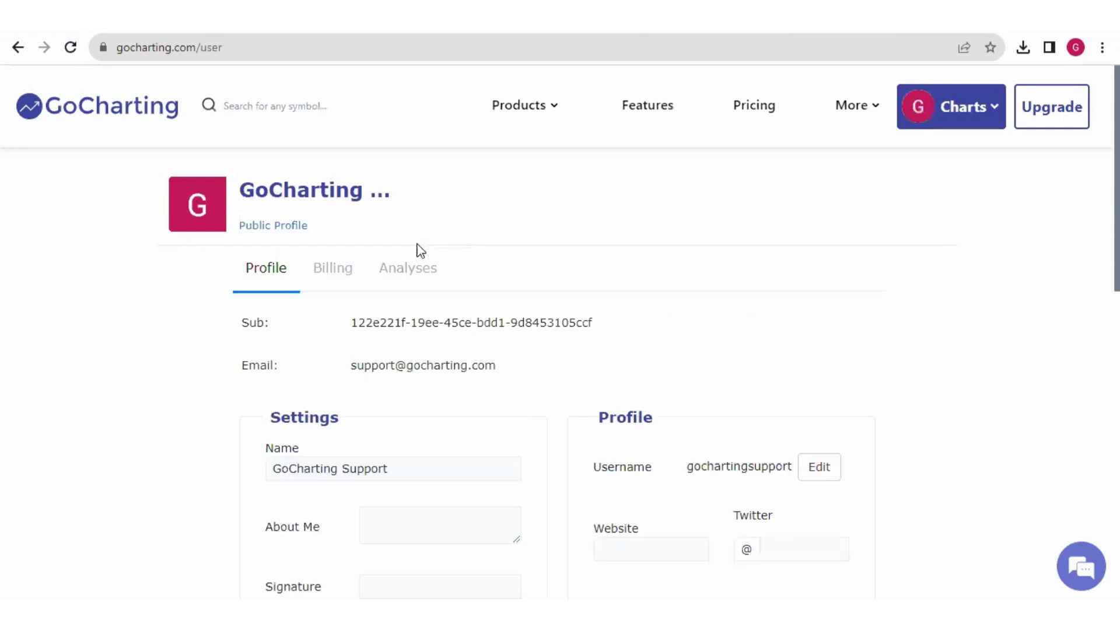
mouse_move(407, 268)
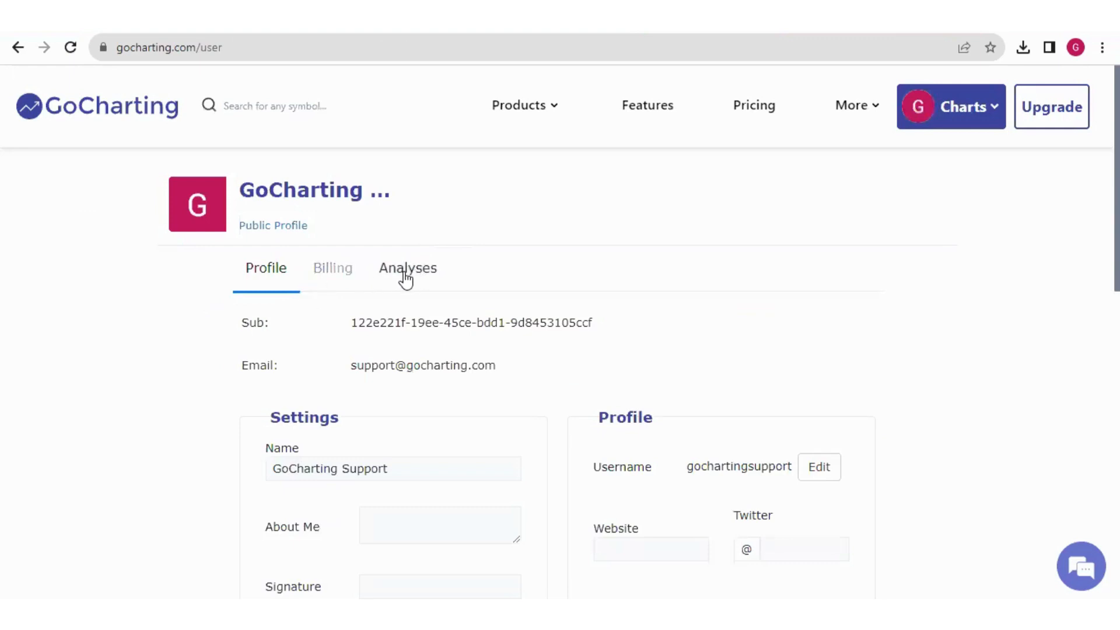
click(407, 268)
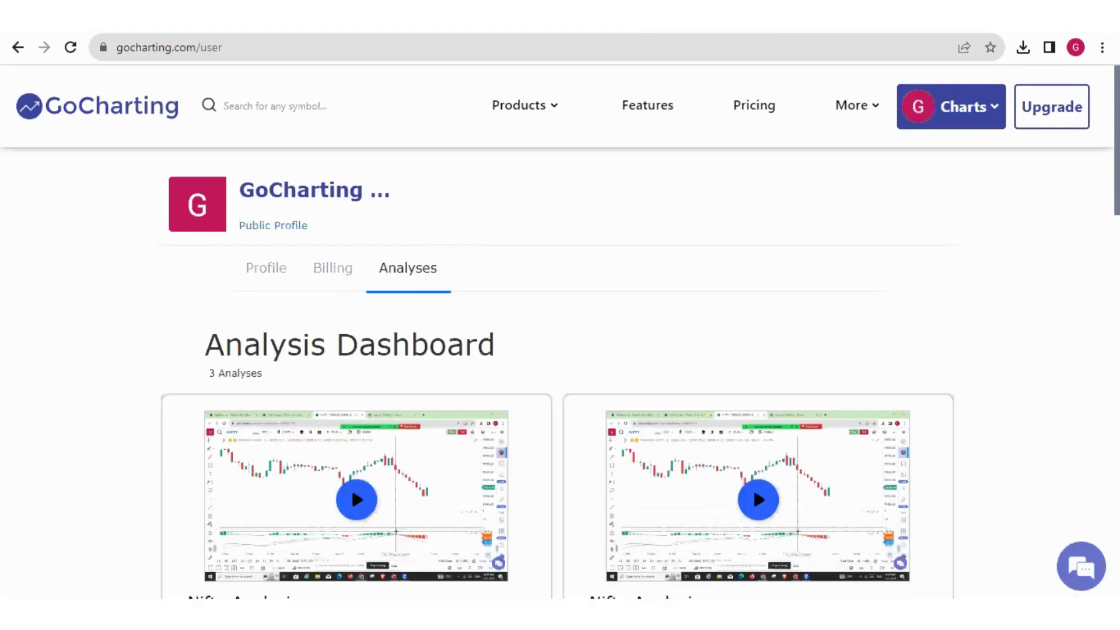
scroll(down, 3)
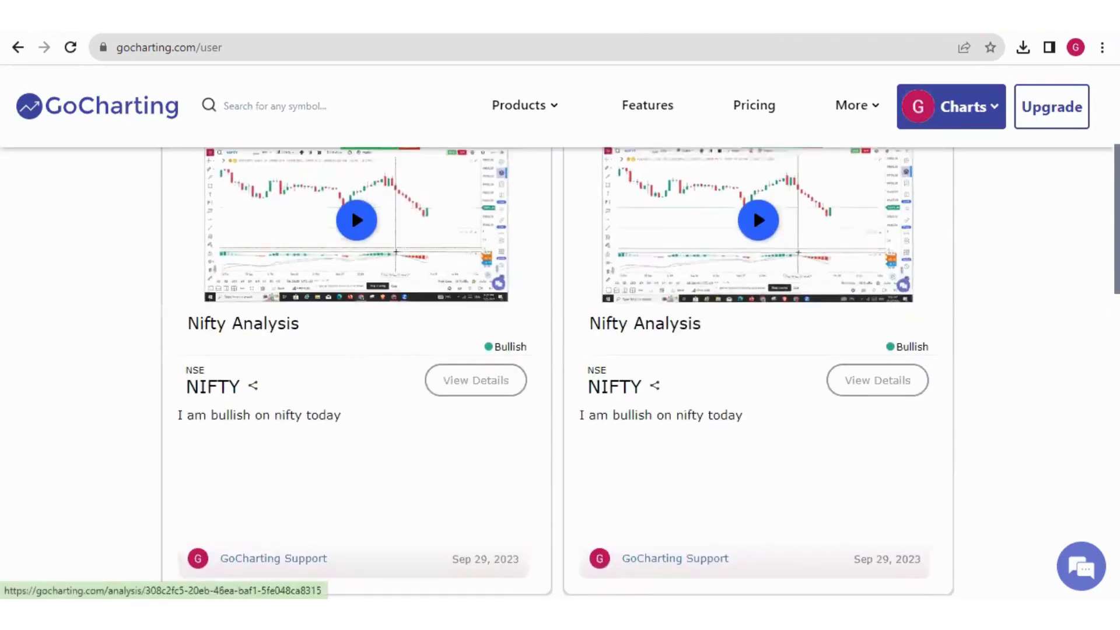
scroll(down, 3)
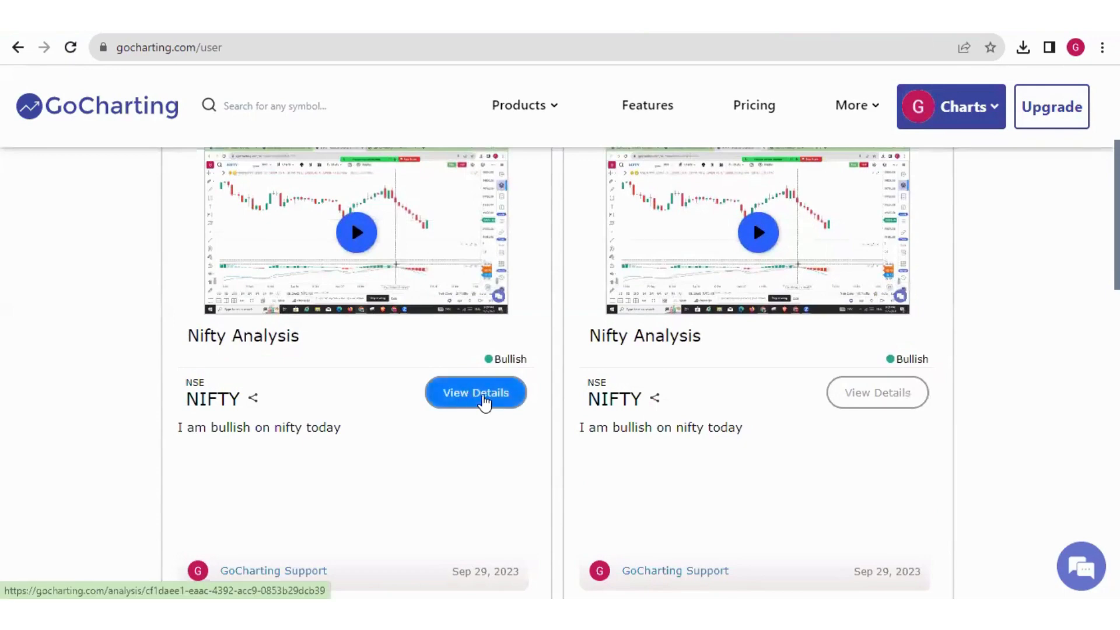
click(475, 392)
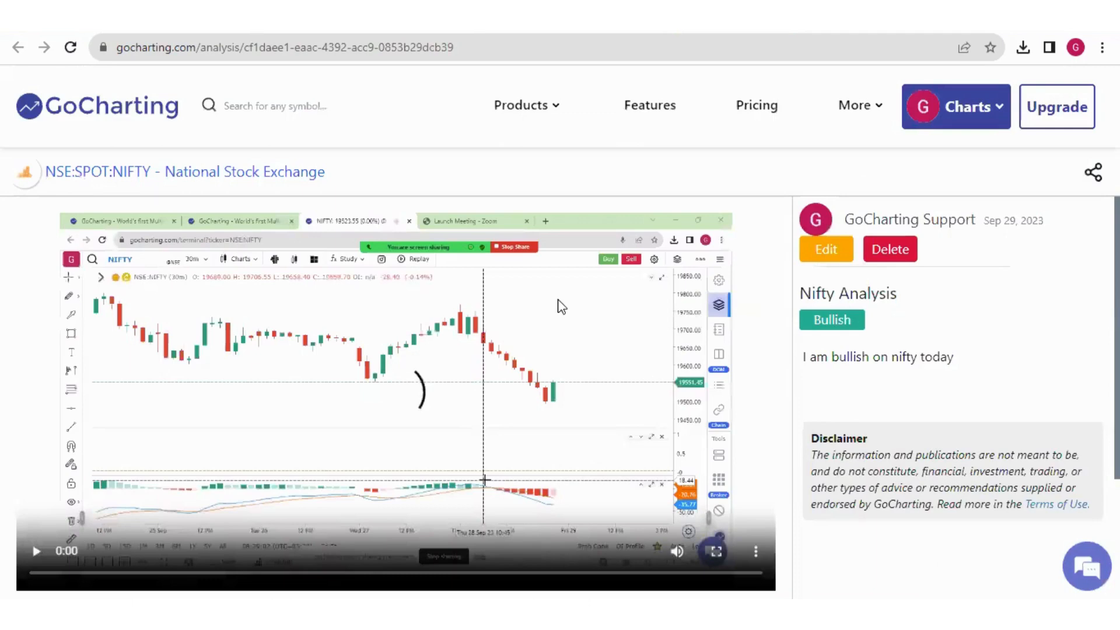